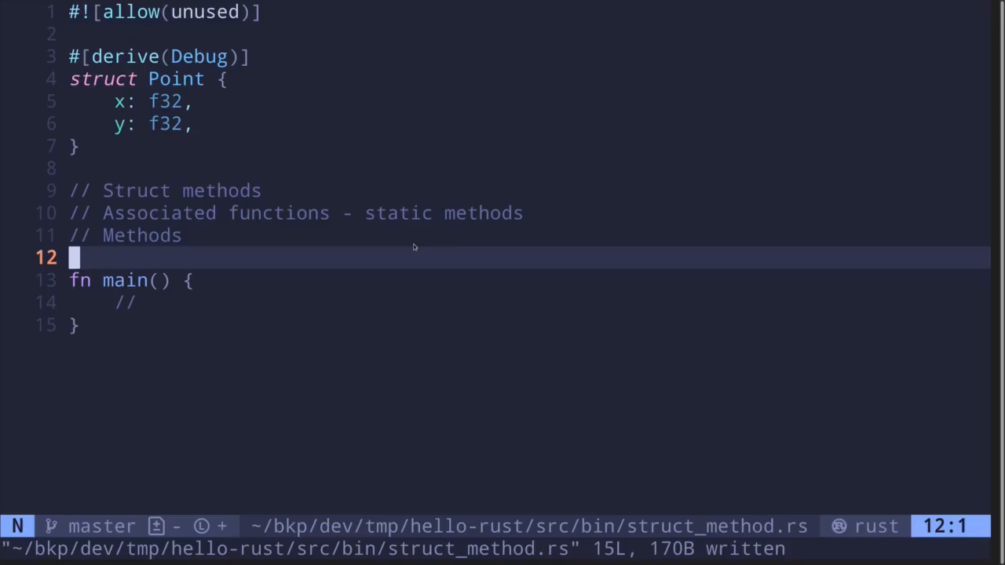
mouse_move(349, 243)
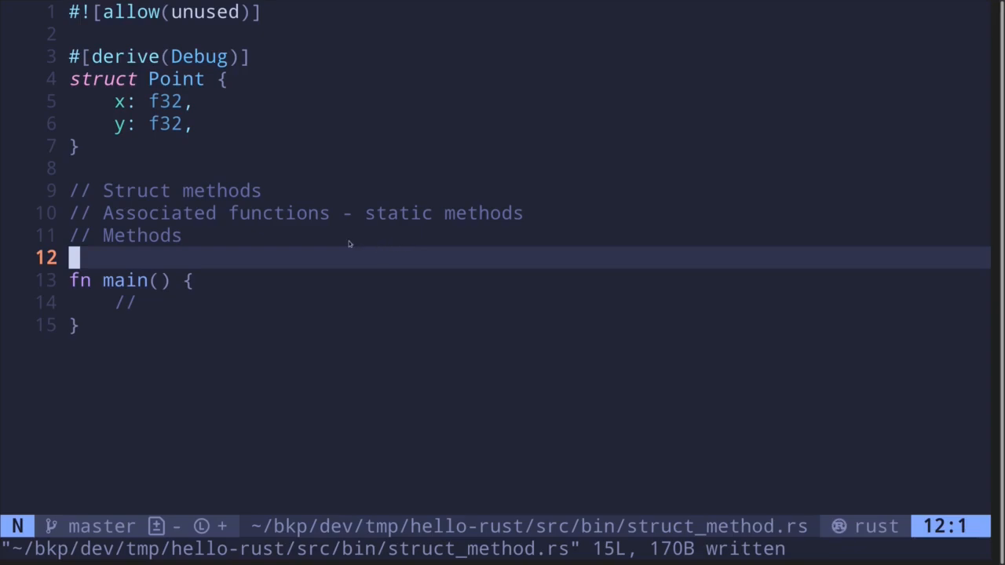
Wrap the associated-functions and Methods comments in an 'impl Point {' block
key("k")
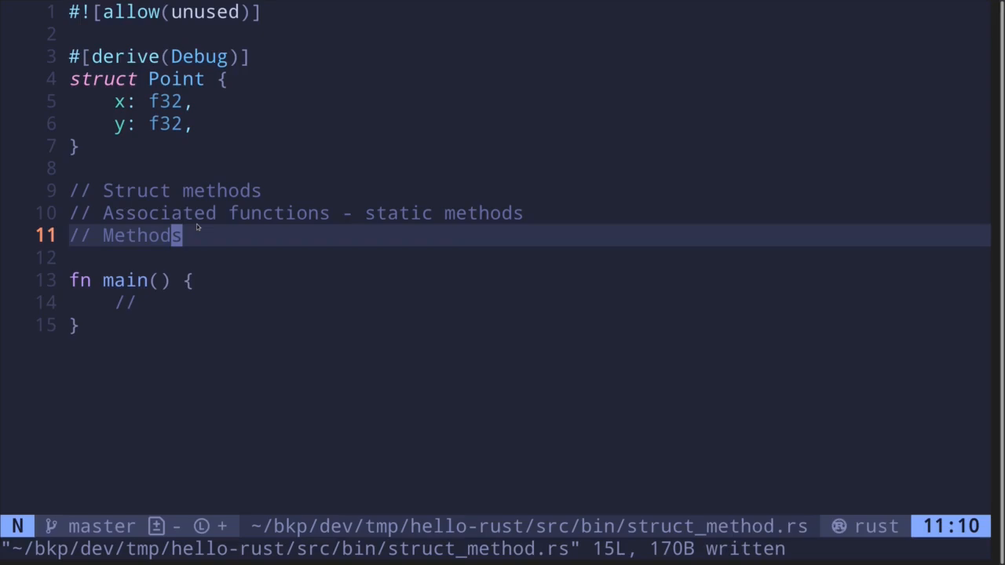
key("Up")
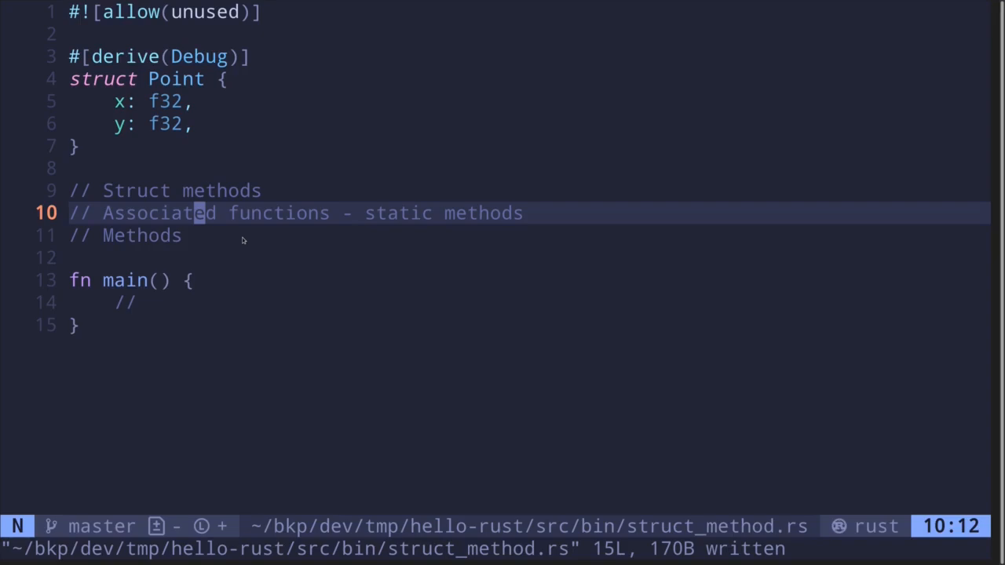
key("O")
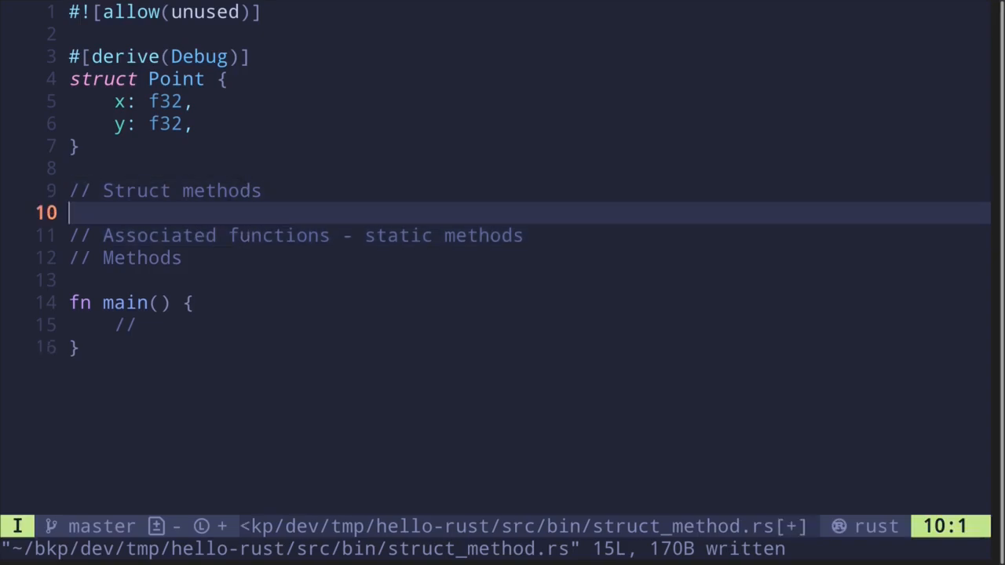
mouse_move(259, 296)
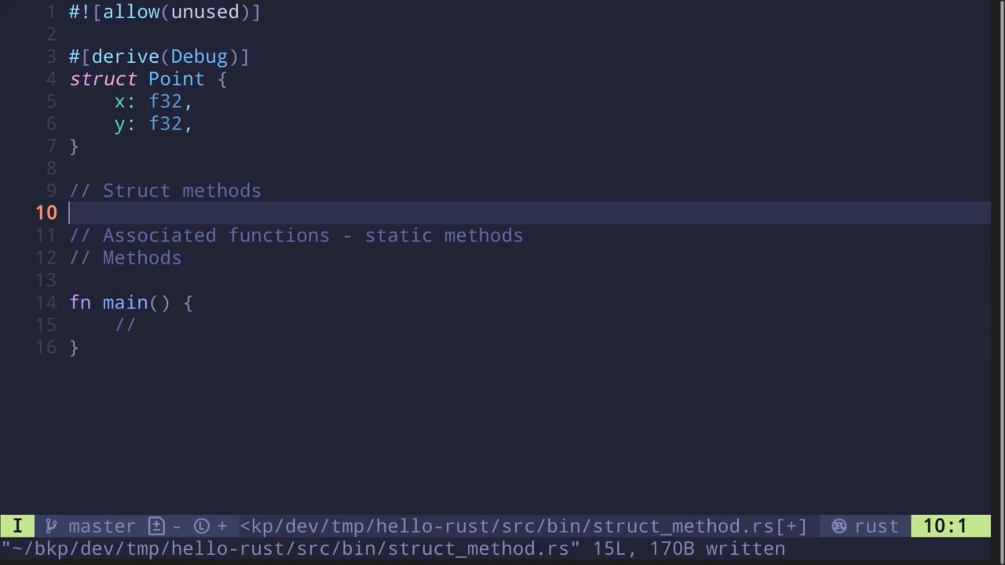
type("impl")
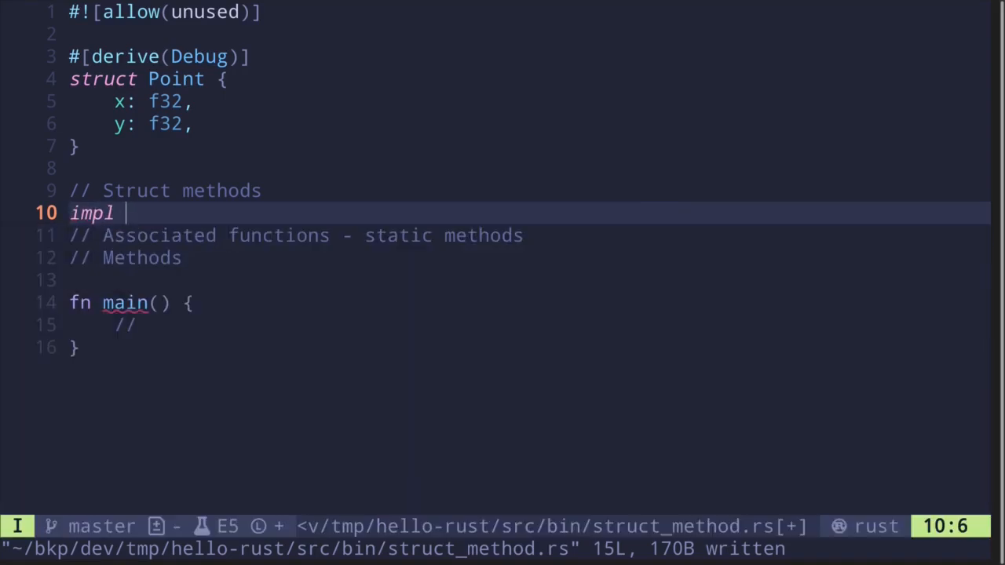
type("Point {")
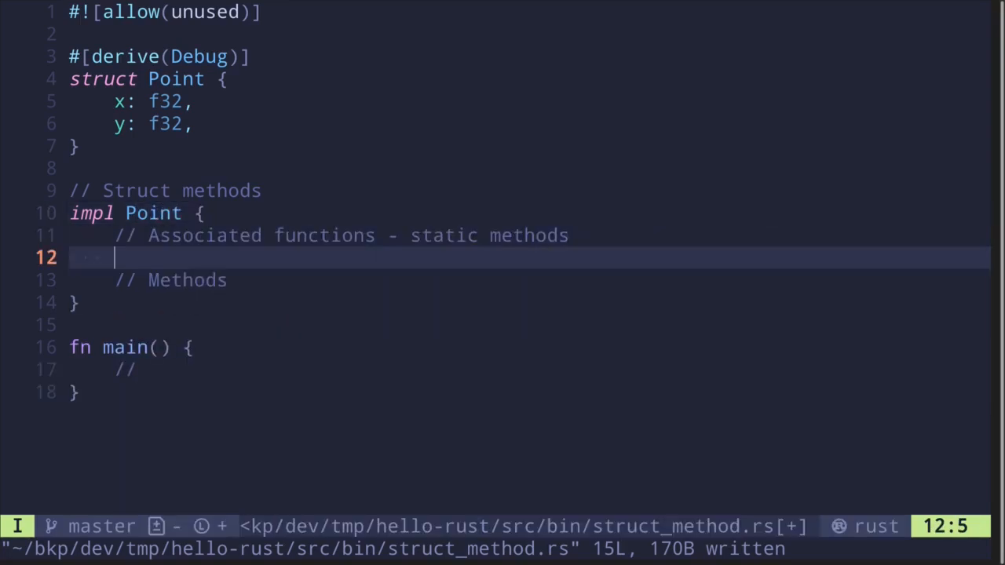
mouse_move(204, 264)
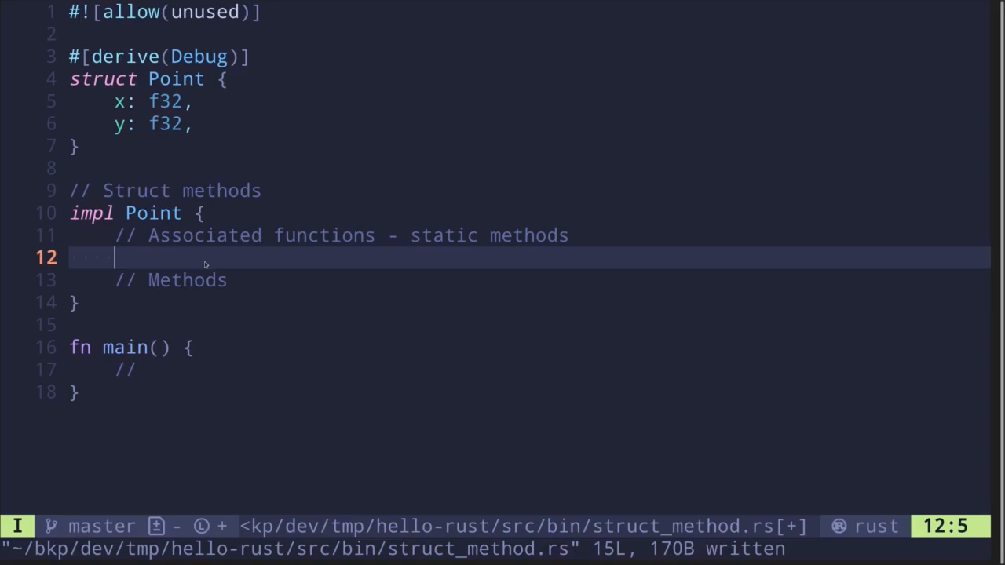
mouse_move(136, 118)
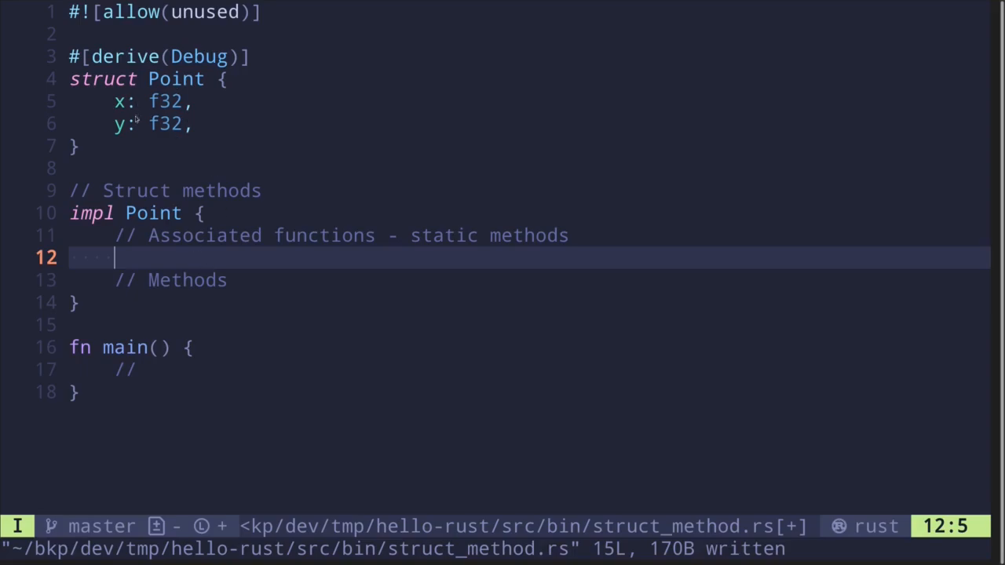
mouse_move(185, 246)
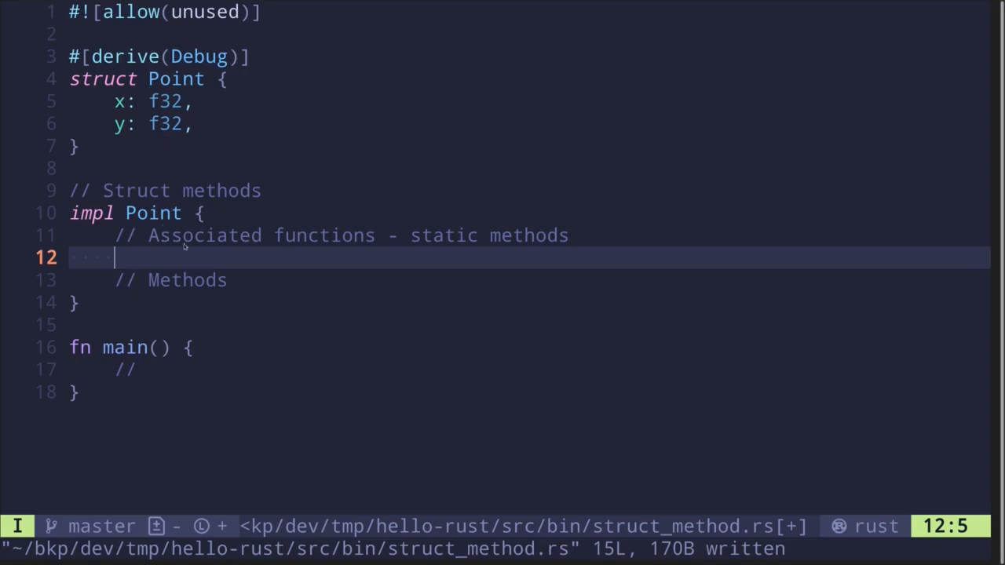
Add fn zero() -> Self returning Self { x: 0.0, y: 0.0 }
type("fn zero() _")
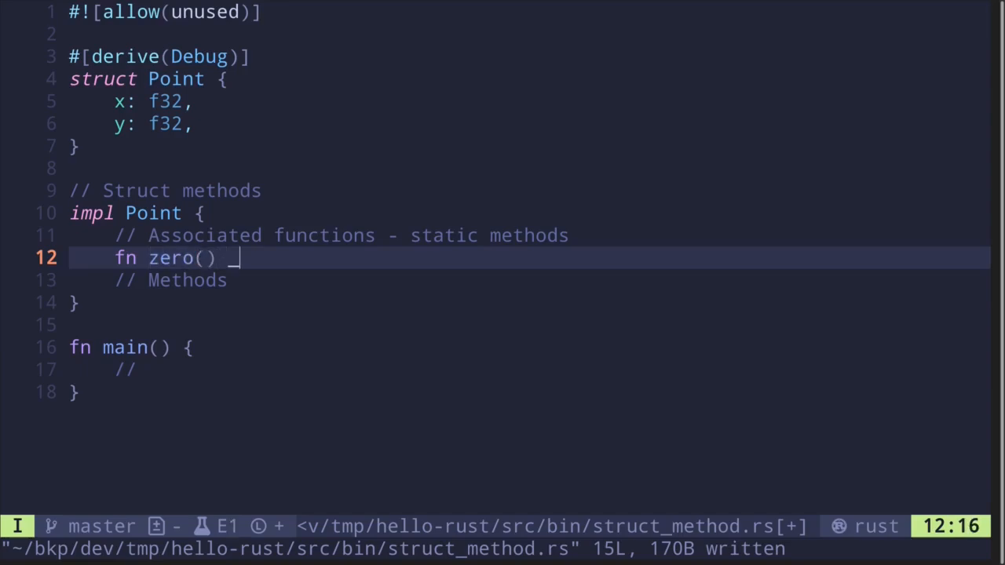
type("->")
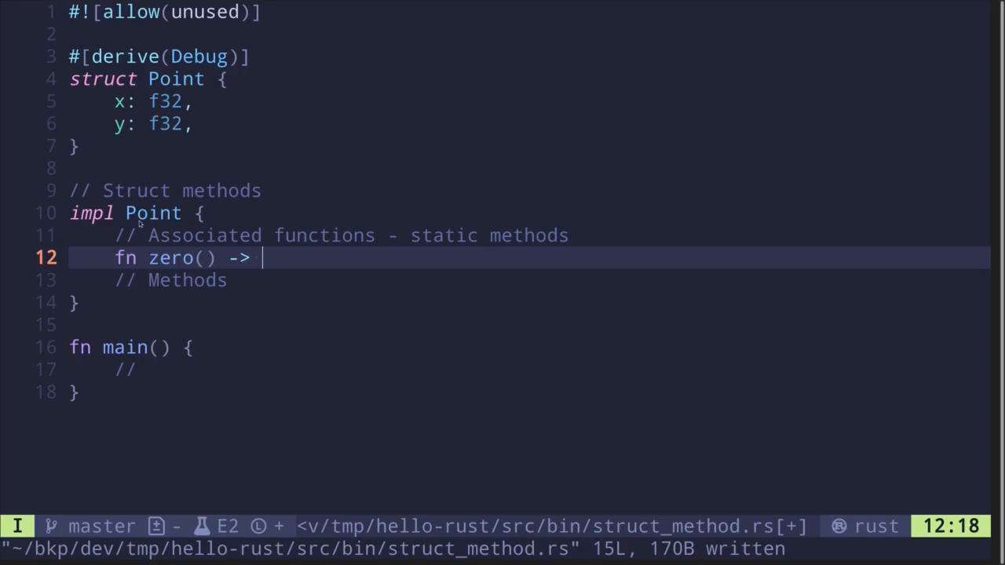
type("Point {")
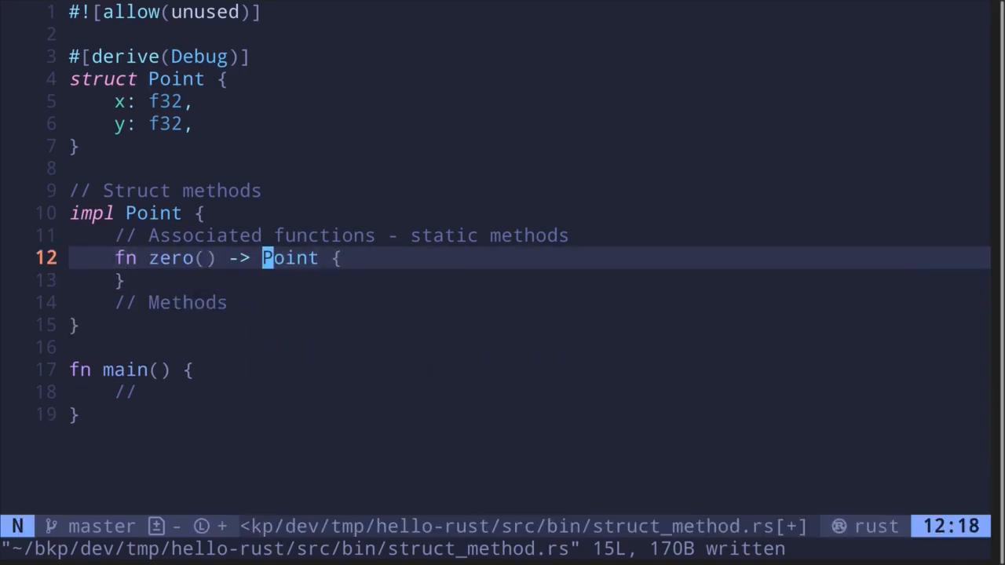
type("Self")
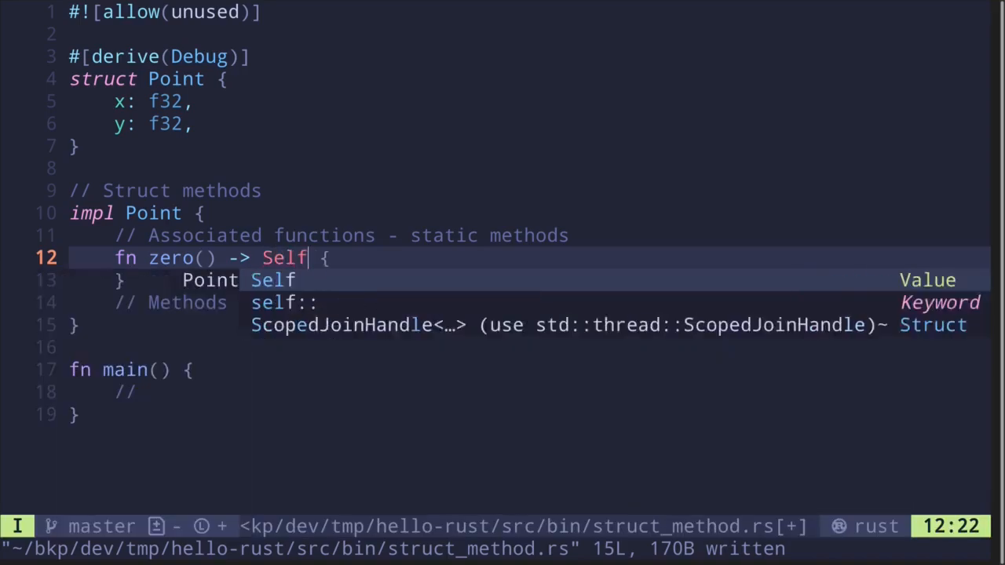
key("Return")
type("x")
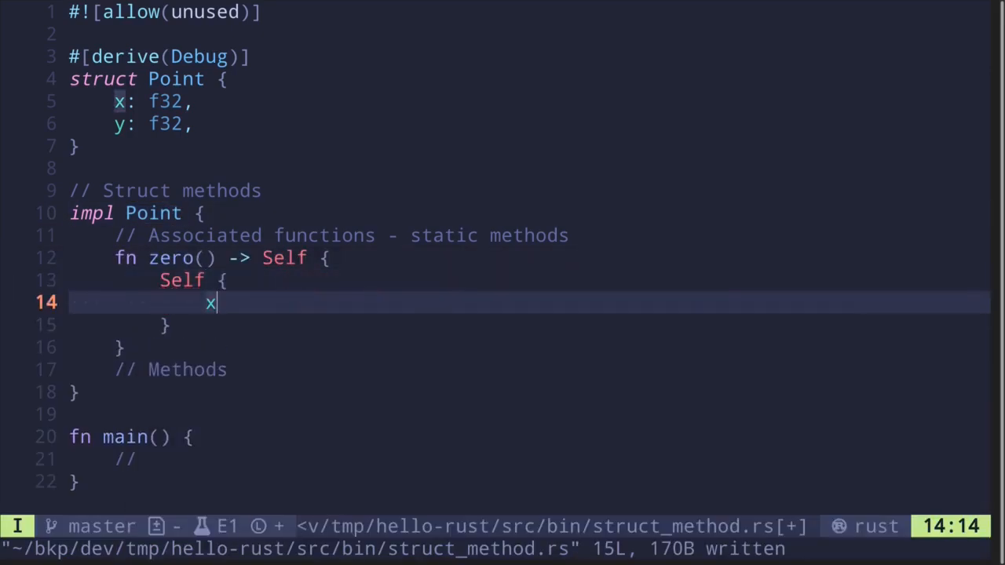
type(": 0.0, y: 0.0 }")
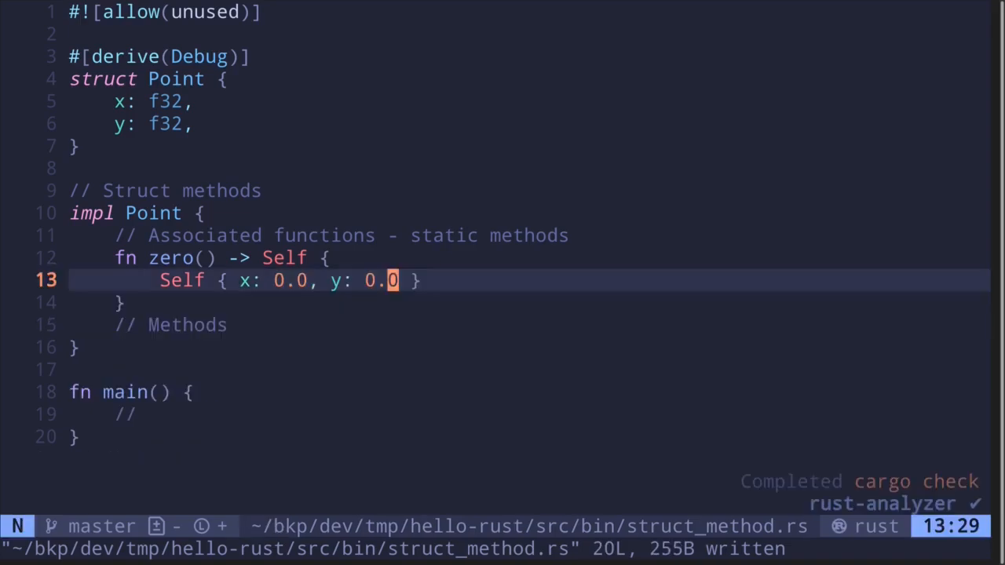
mouse_move(161, 230)
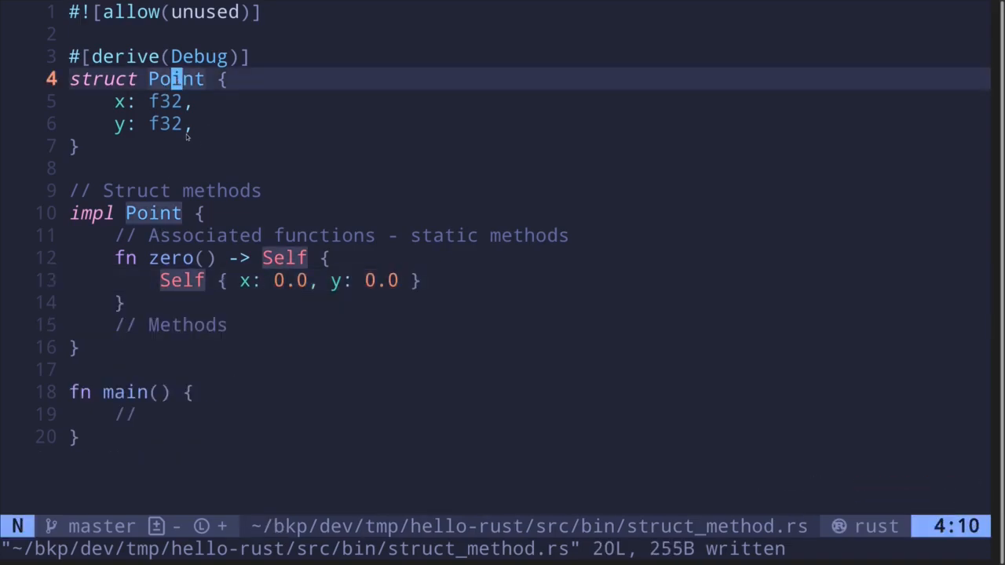
mouse_move(172, 311)
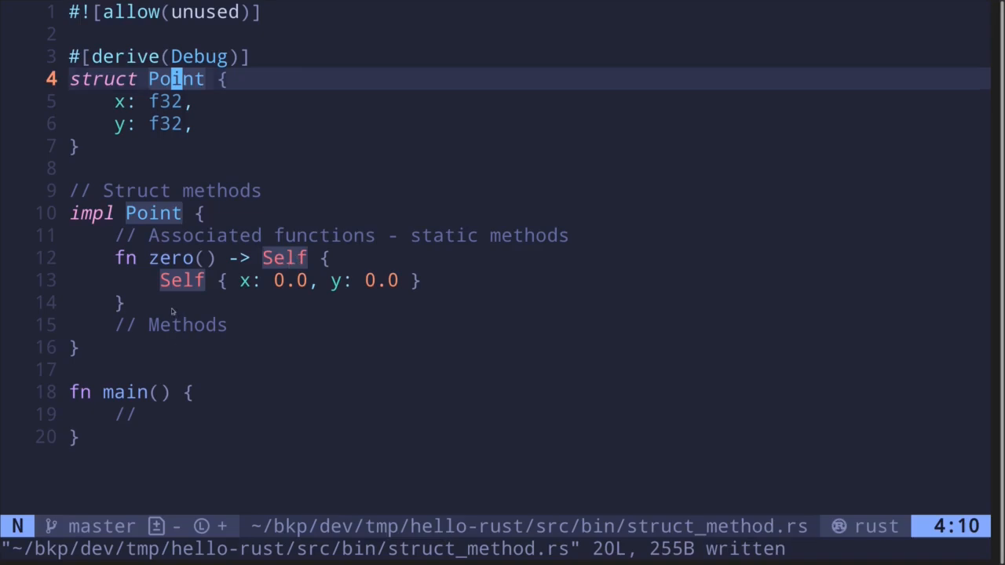
Open empty lines after zero() and under the Methods comment, then recenter the view
key("o")
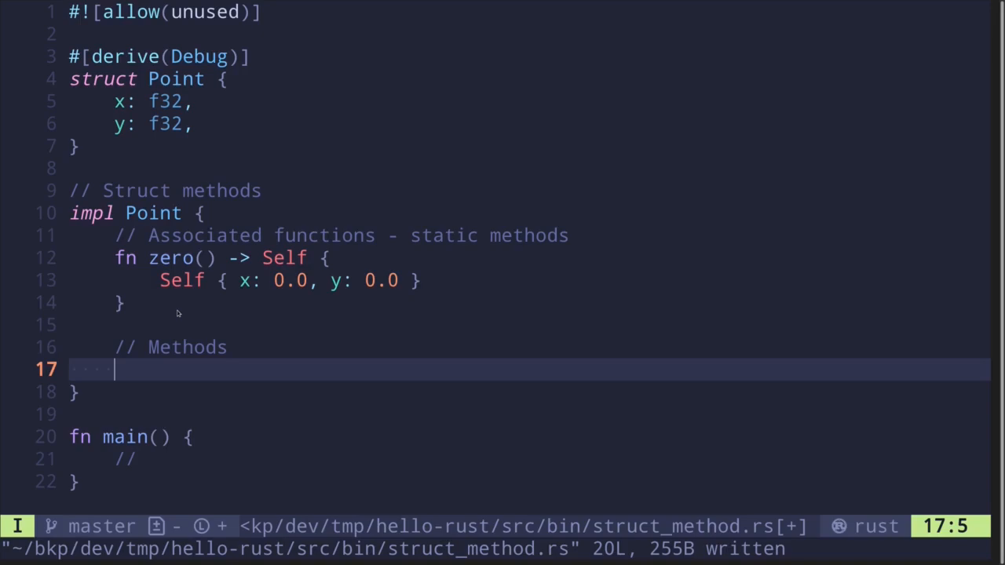
key("V")
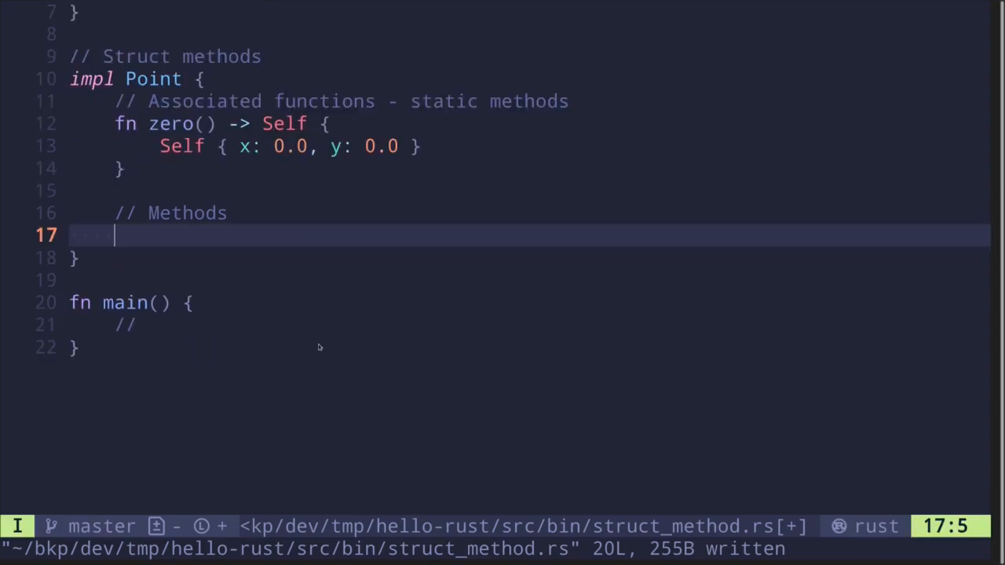
mouse_move(358, 171)
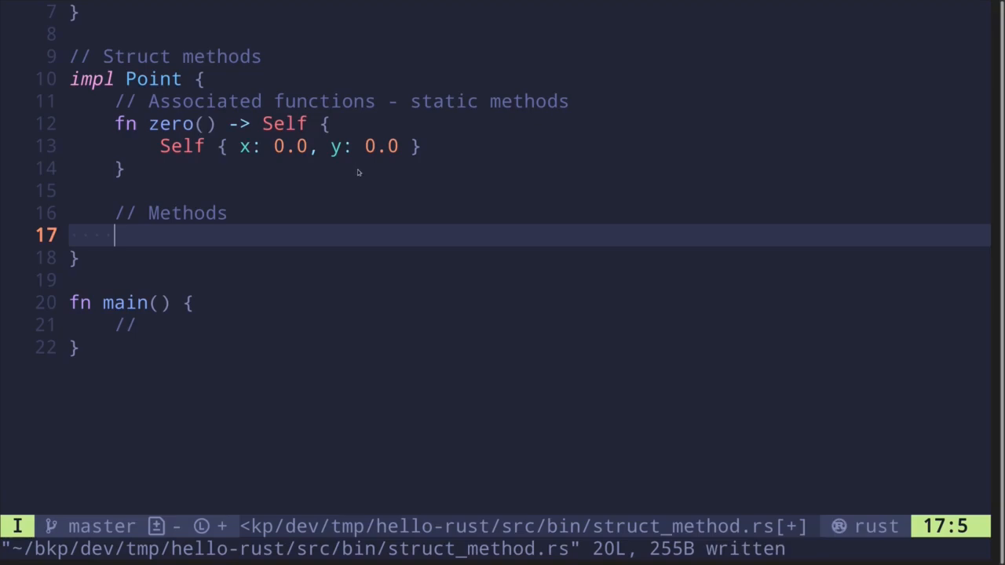
Write fn move_to(&mut self, x: f32, y: f32) assigning self.x and self.y
type("f")
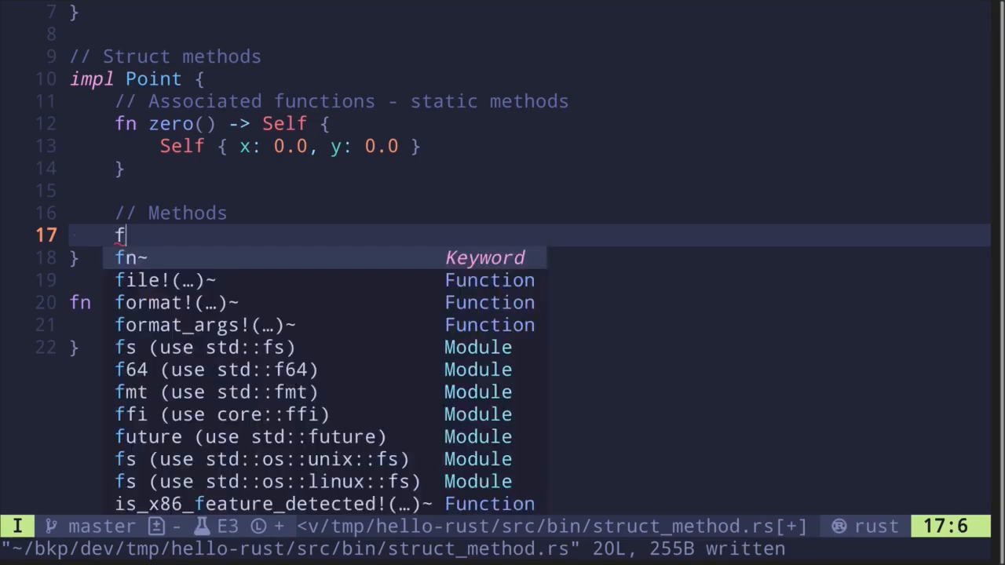
type("n mo")
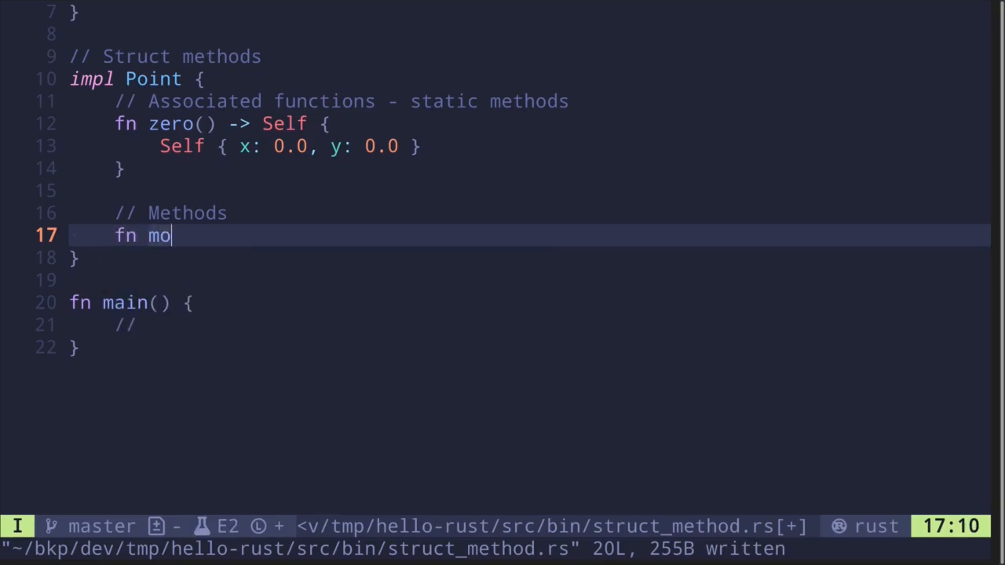
type("ve_to(&")
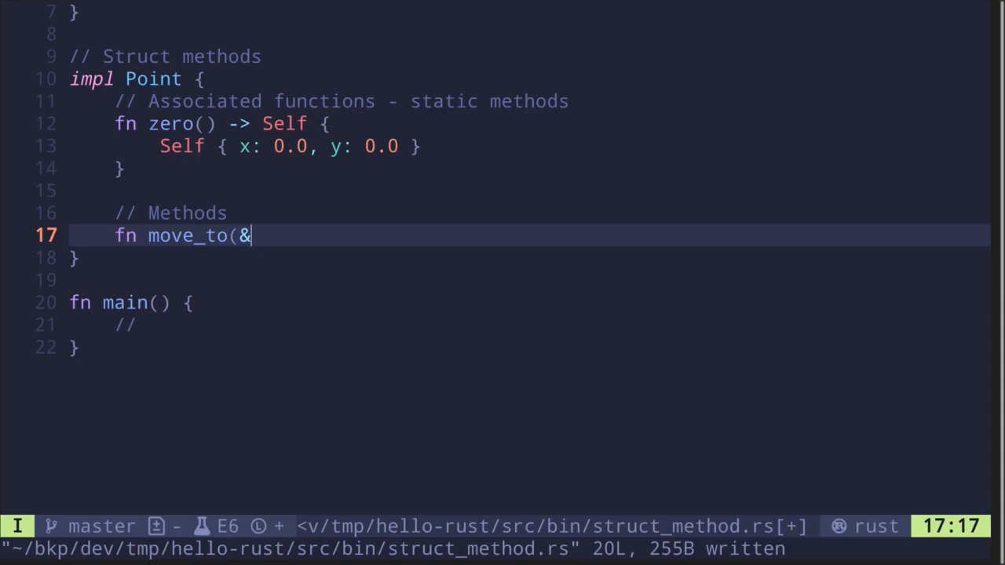
type("mut self")
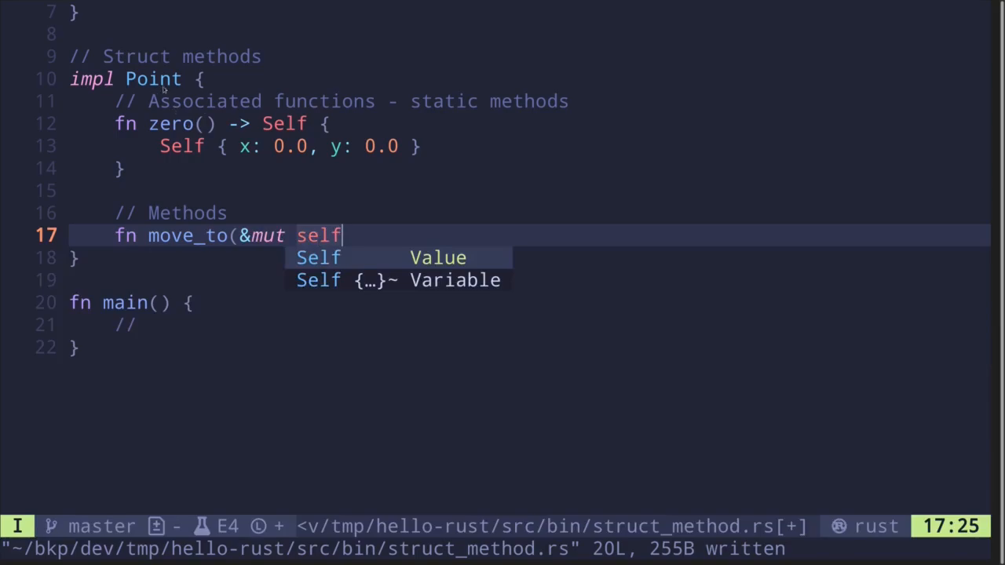
type(", x:")
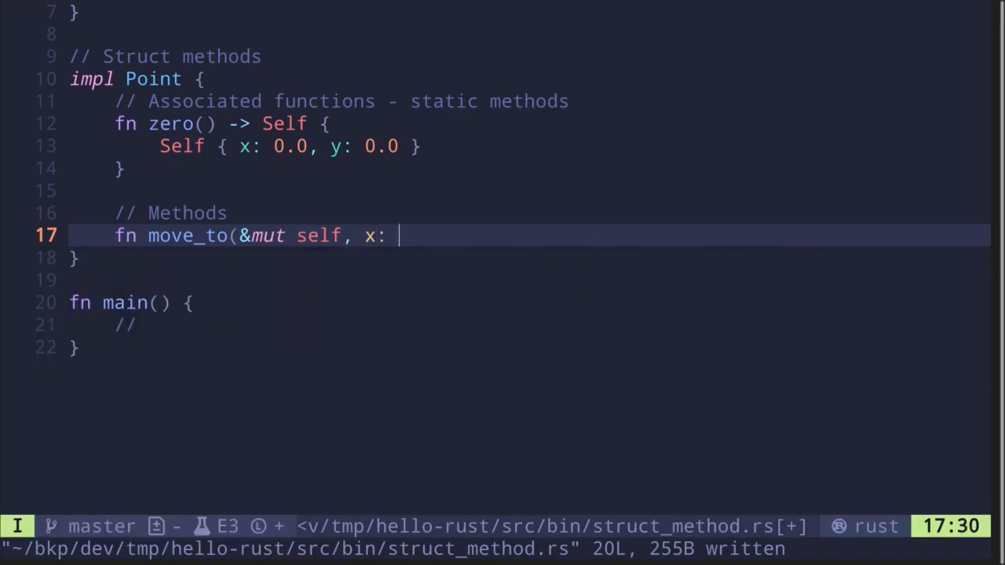
type("f32, y:")
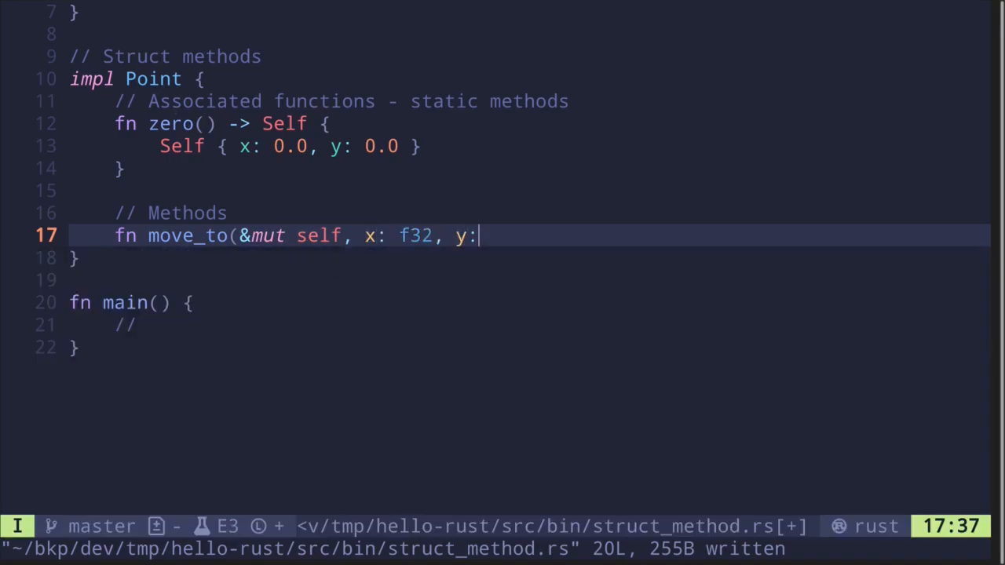
type("f32) {")
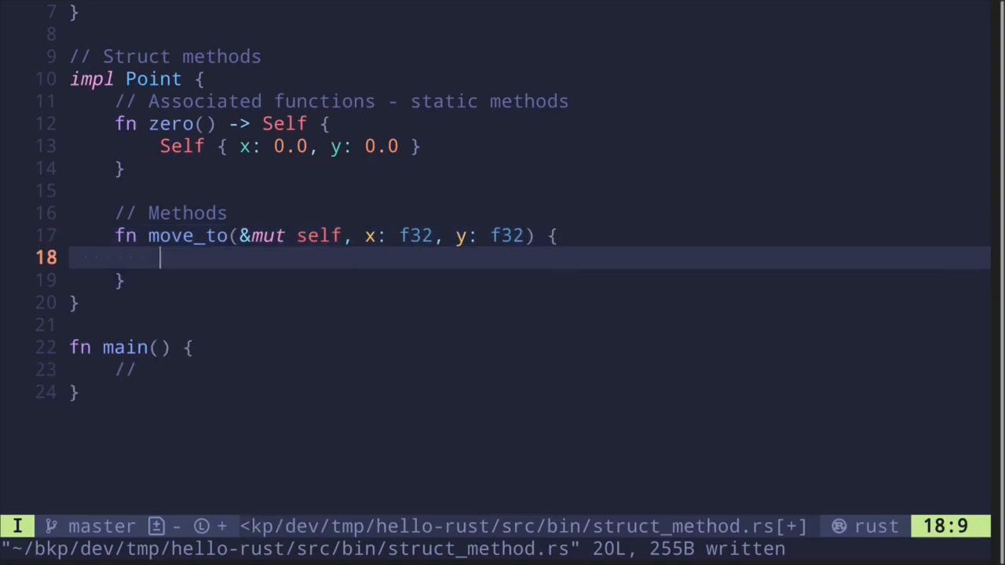
type("self.x")
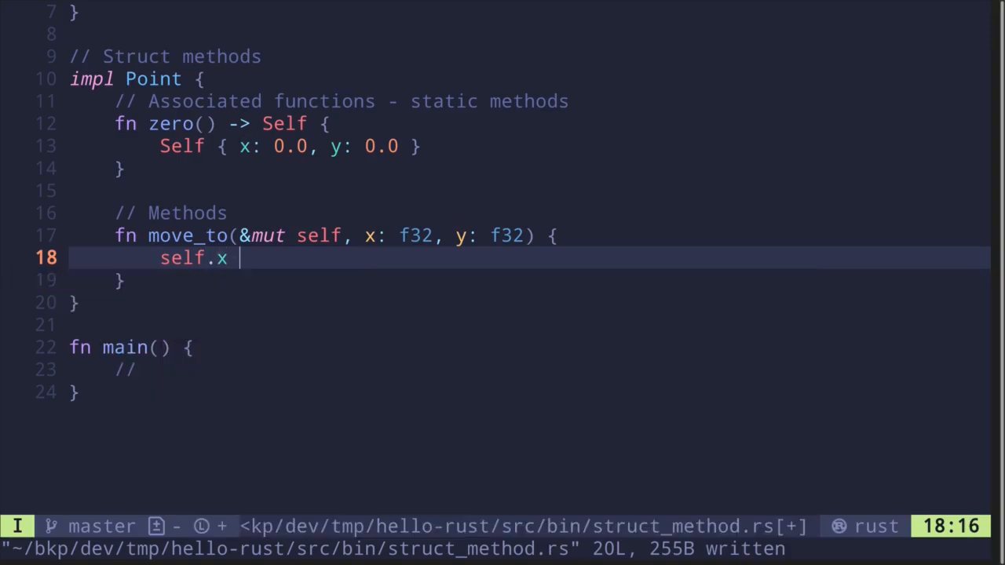
type("= x;")
type("self.y = y;")
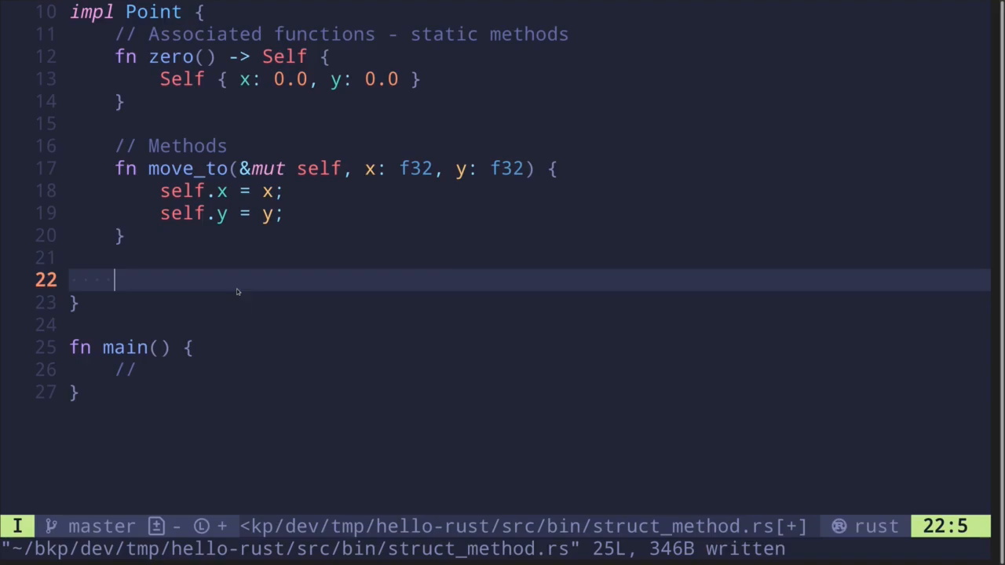
Write fn dist(&self) -> f32 returning (self.x * self.x + self.y * self.y).sqrt()
type("fn")
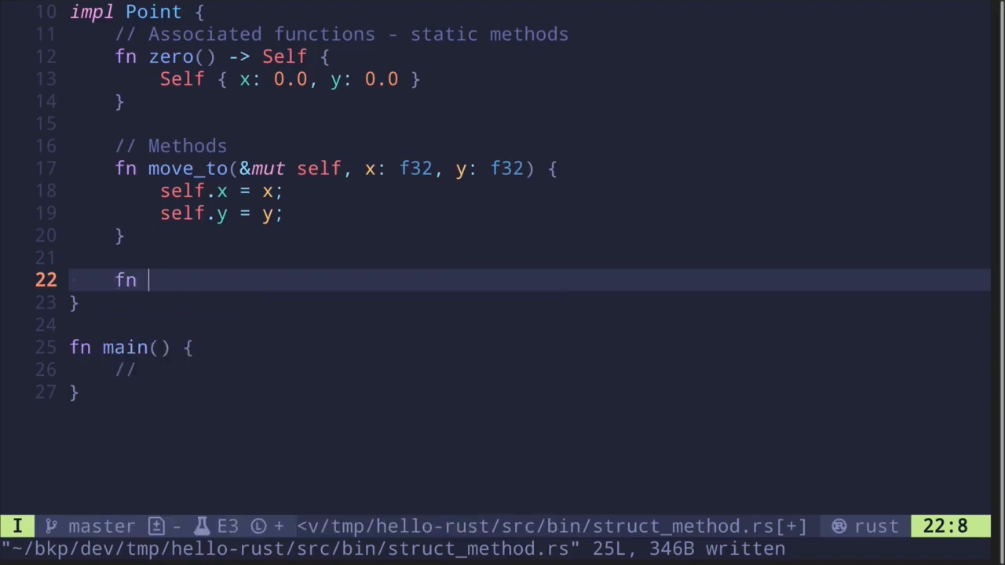
mouse_move(251, 251)
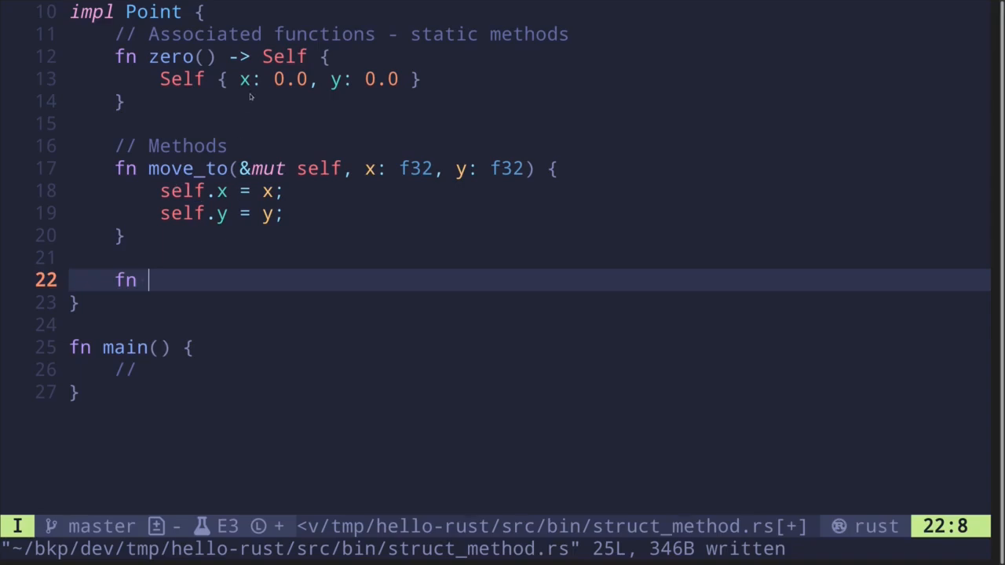
mouse_move(293, 278)
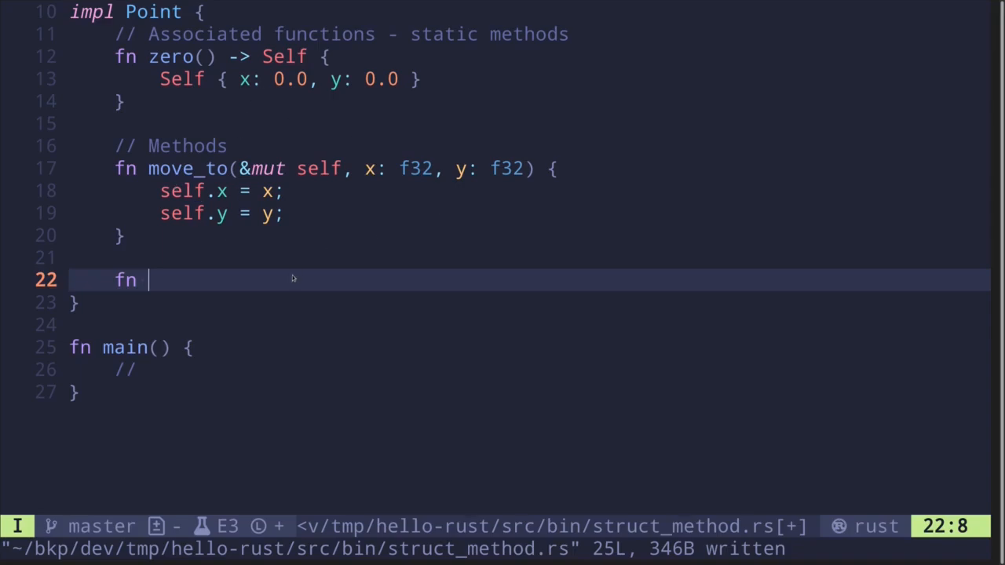
type("dist(")
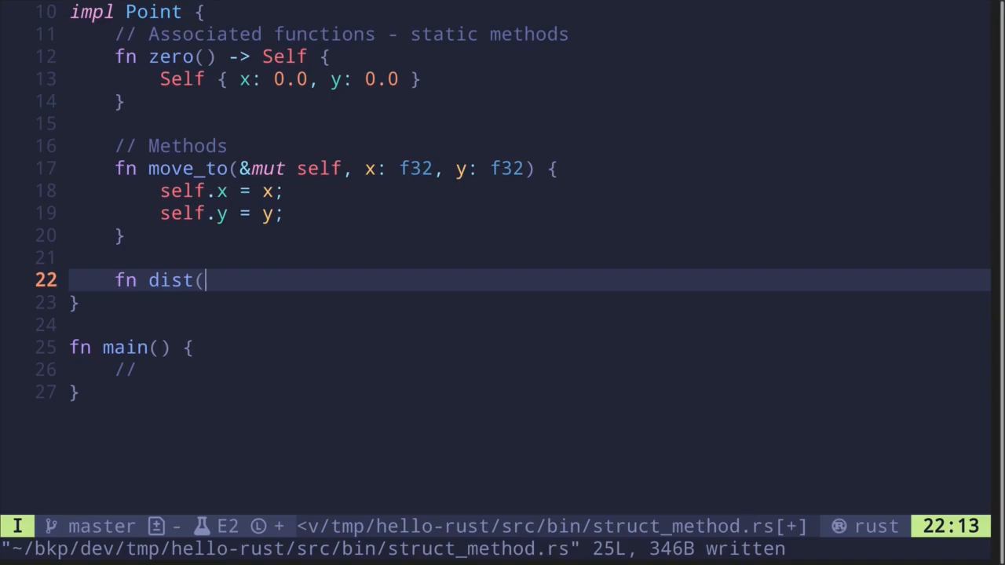
type("&self,")
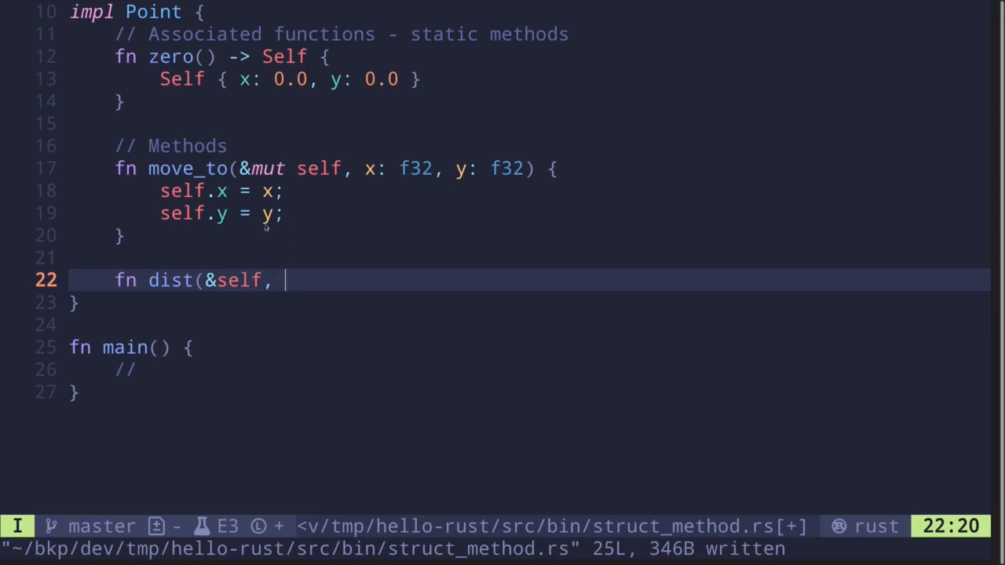
mouse_move(304, 297)
type(")")
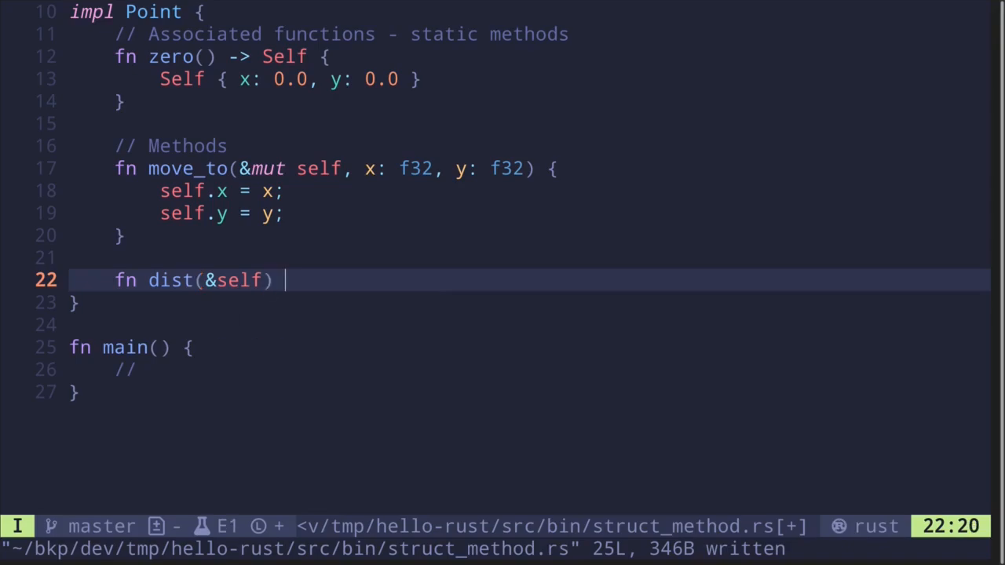
type("-> f32 {")
type("(")
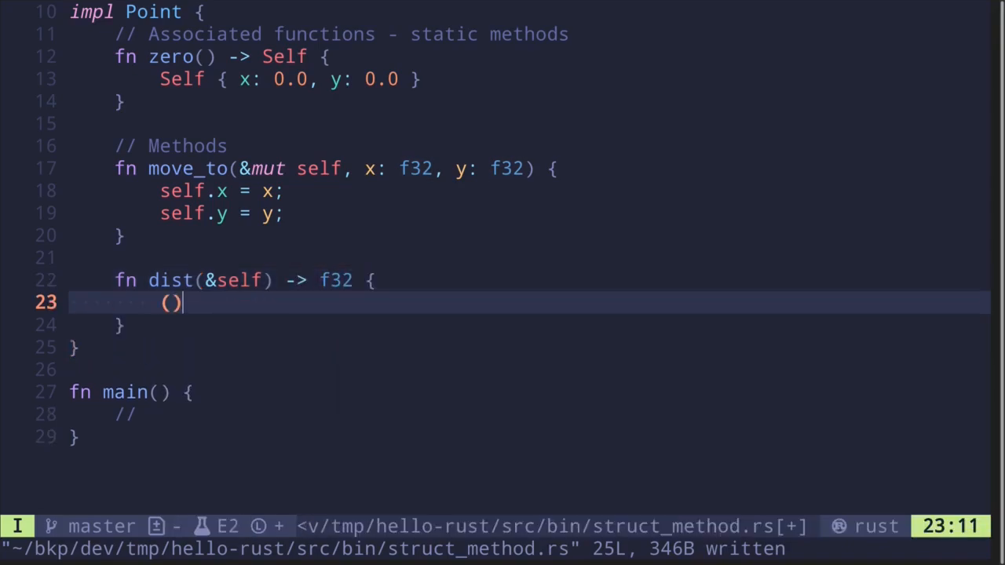
type("self.")
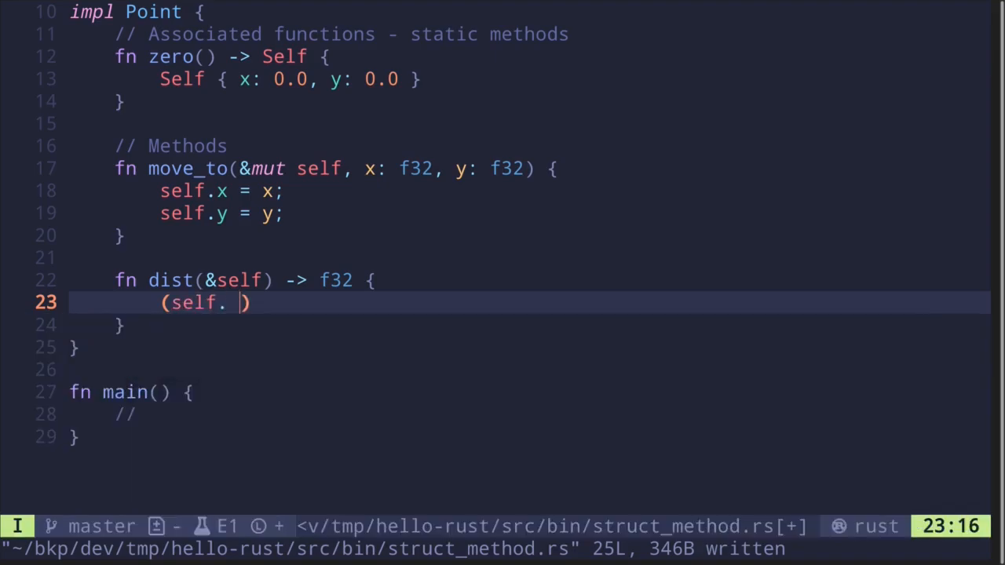
type("x * self.x +")
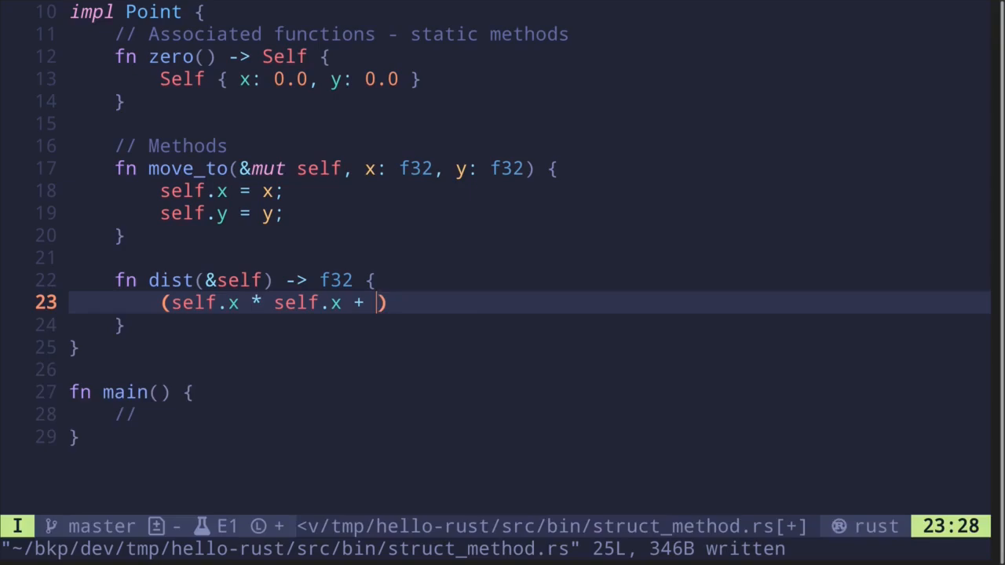
type("self.y *")
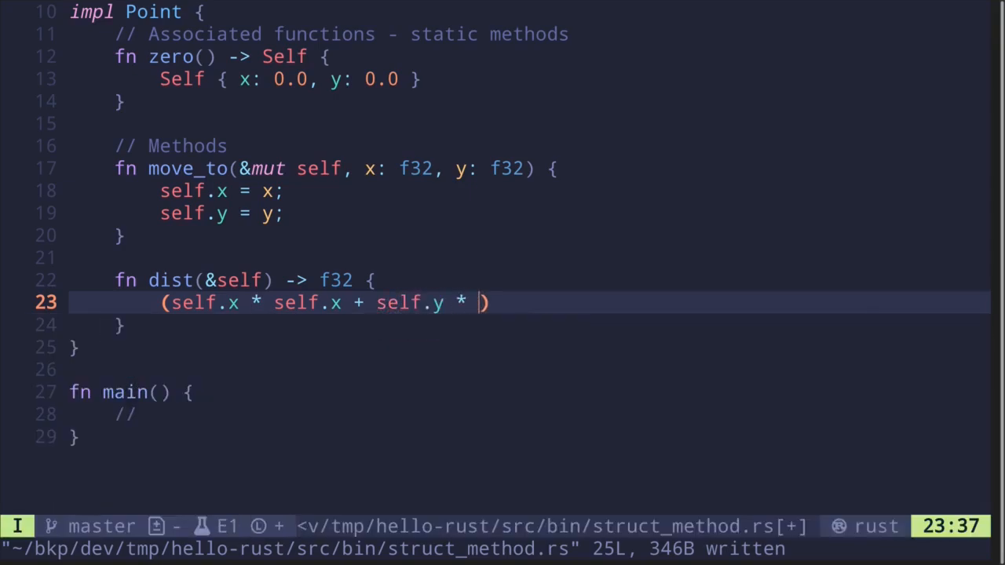
type("self.y).")
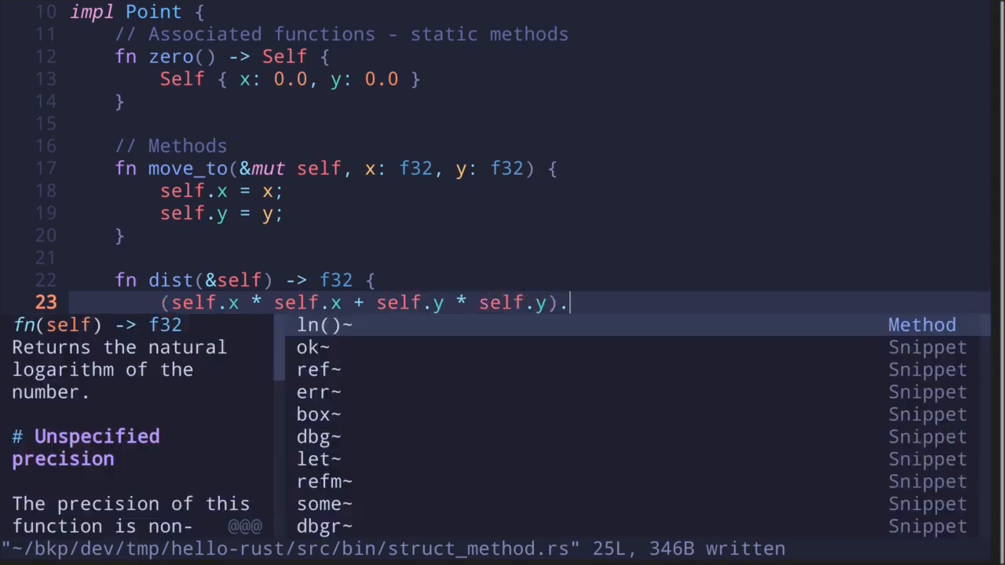
type("sqrt()")
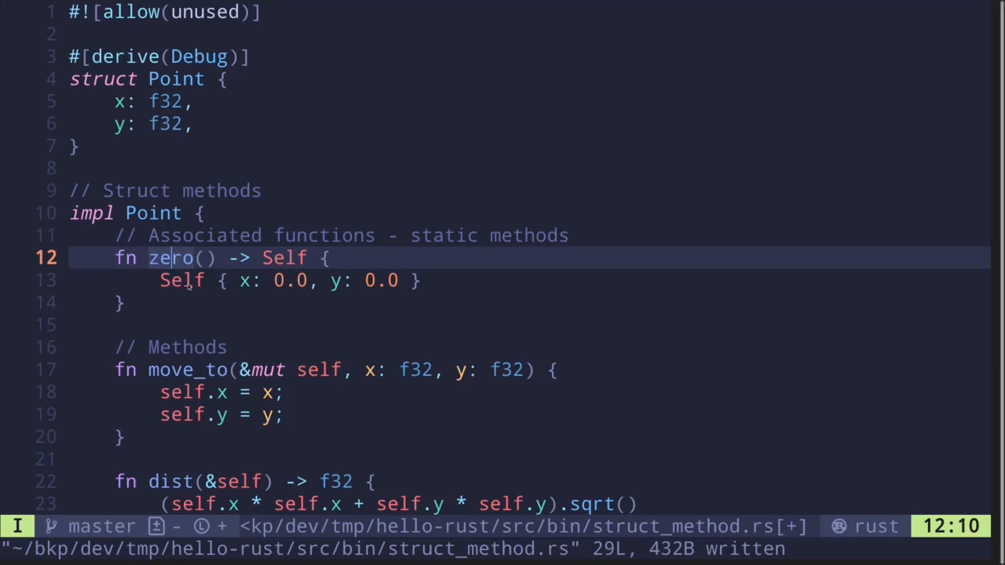
mouse_move(243, 291)
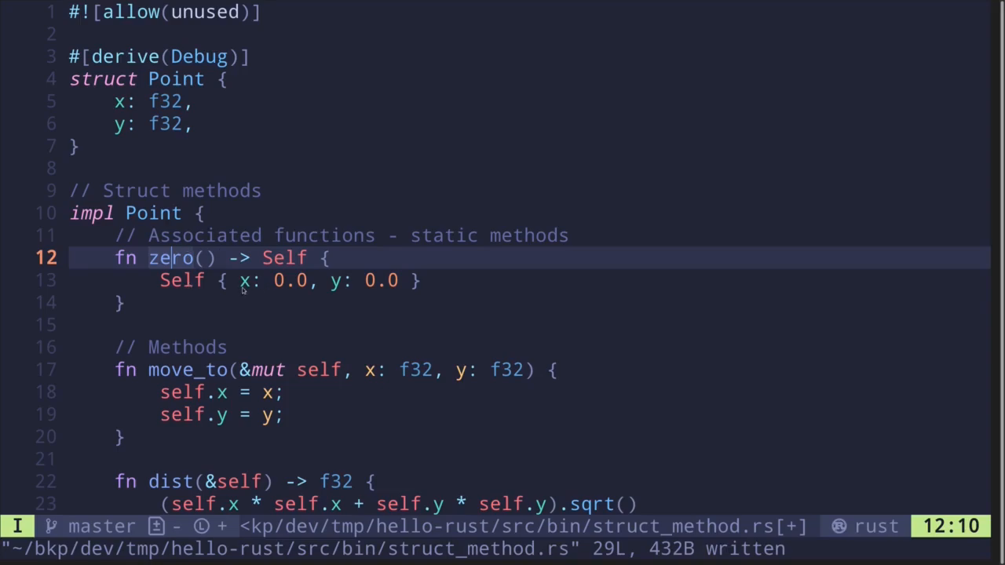
Scroll down to main() below the completed Point impl
scroll("down", 3)
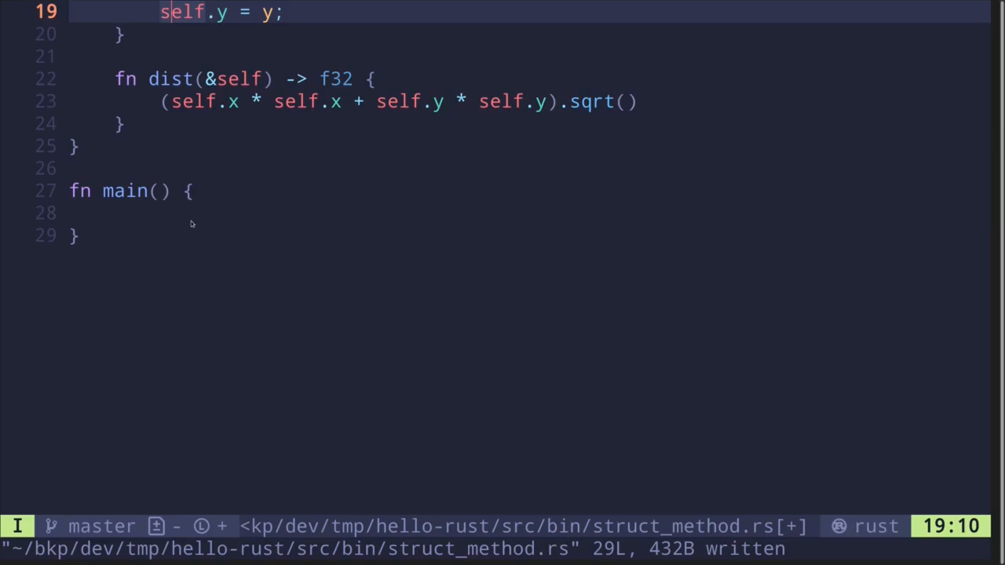
In main, create a mutable p with Point::zero()
type("let p =")
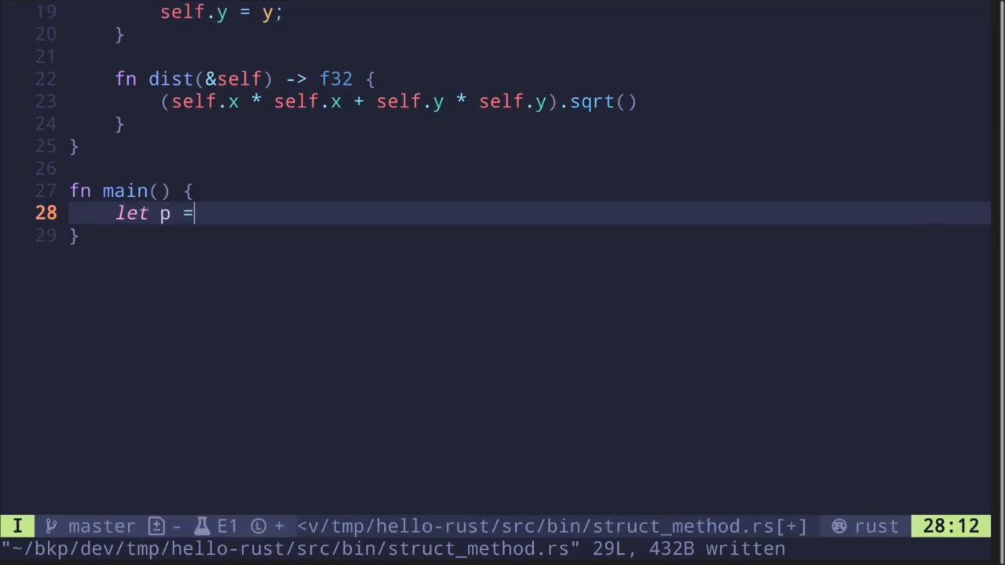
type("Point")
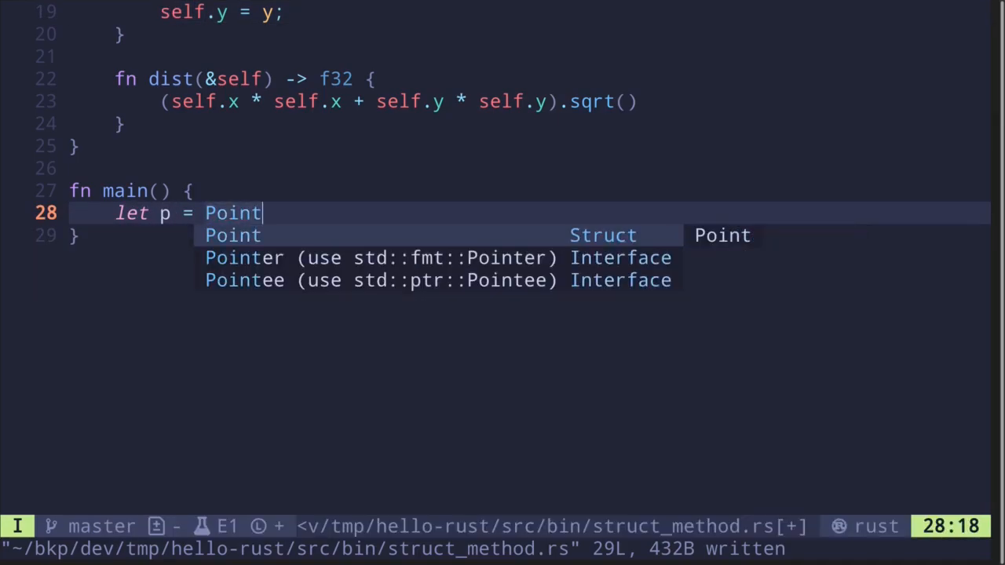
type("::zero();")
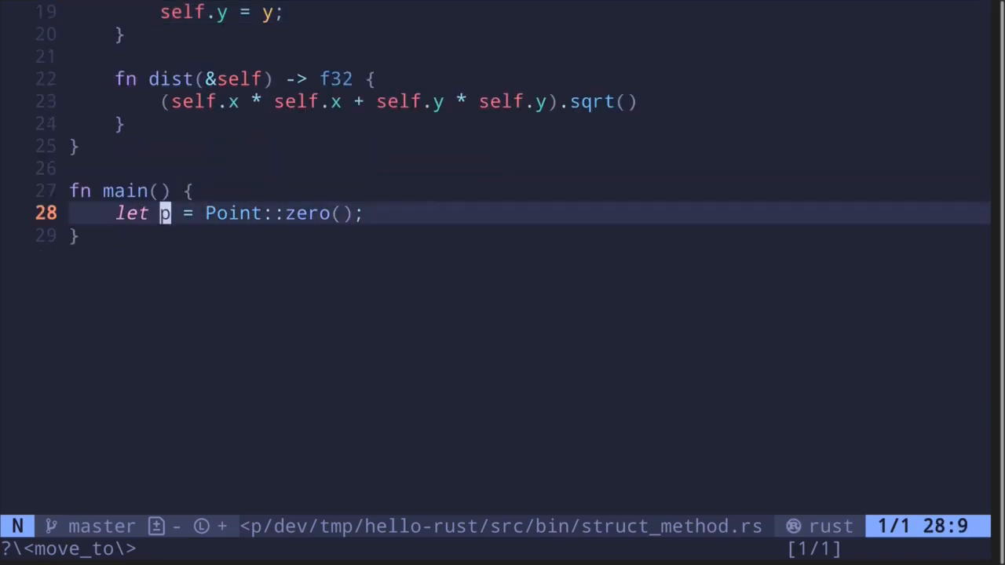
type("mut")
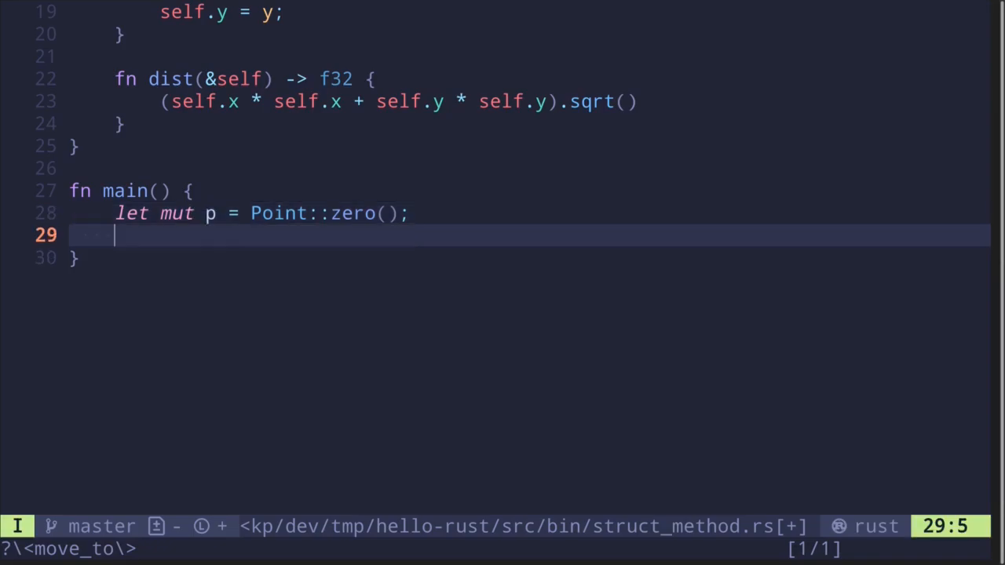
Move p to (2.0, 1.0), store d = p.dist(), and print the distance
type("p.move_to(")
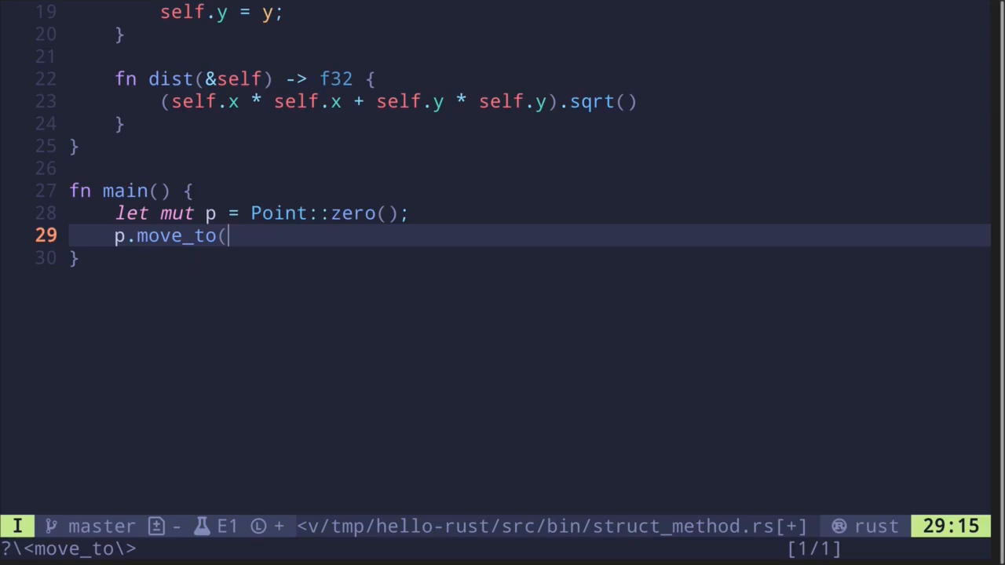
type("2.0")
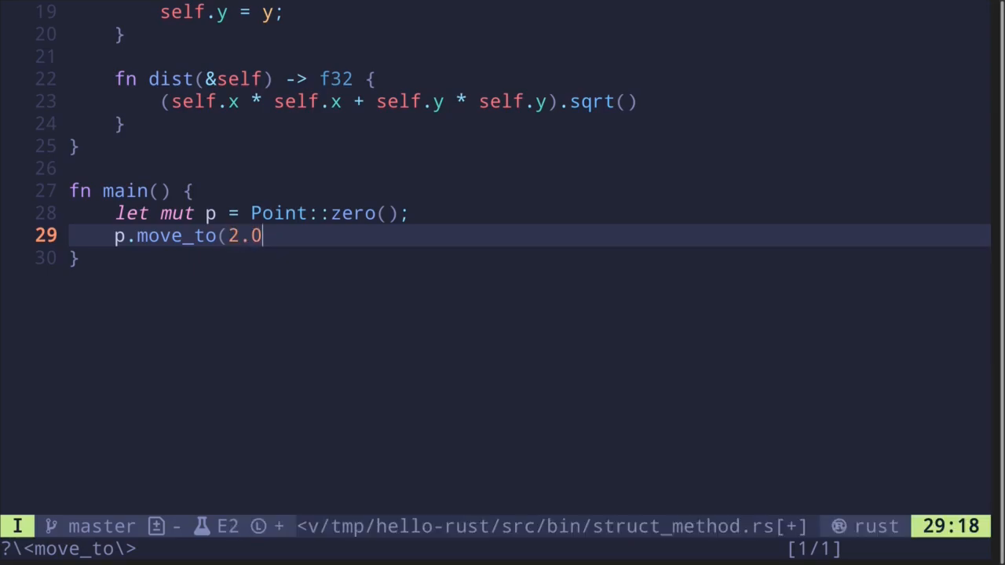
type(", 1.0);")
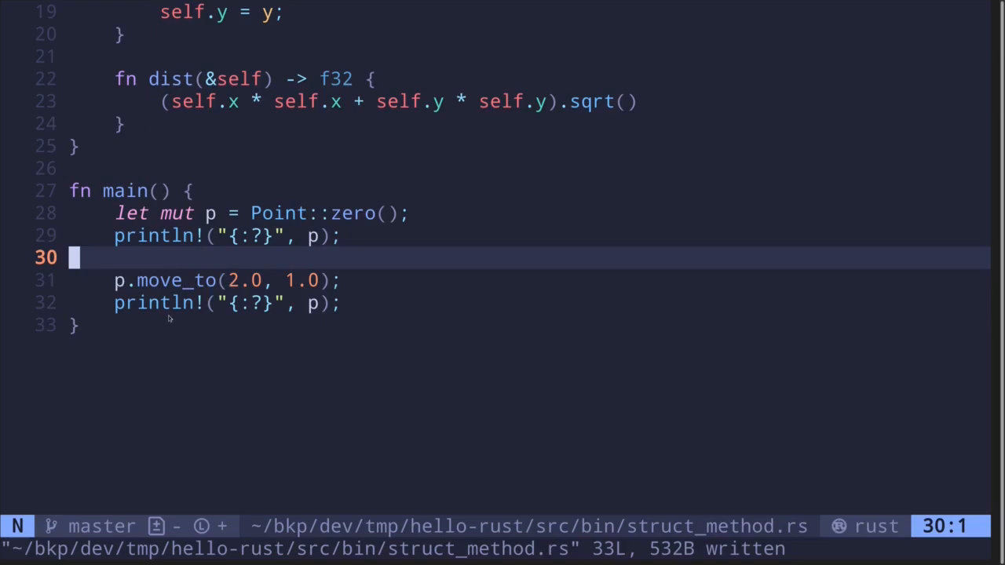
type("let")
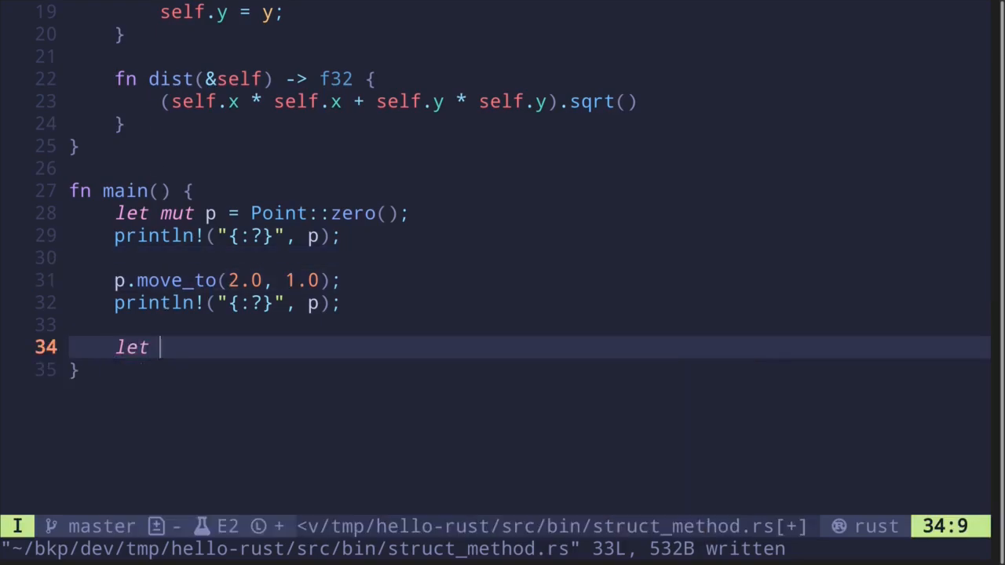
type("d = p.dist();")
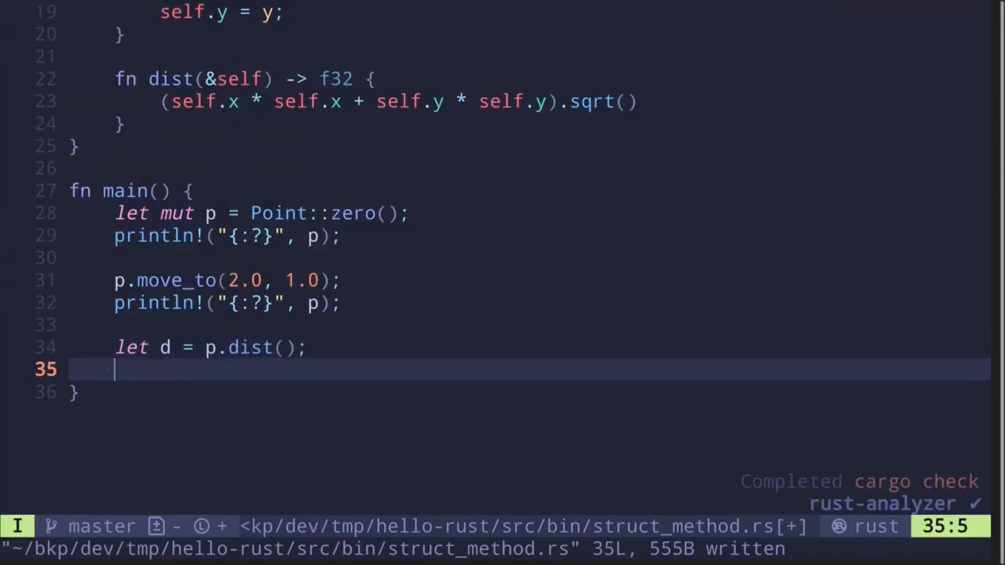
type("println!(\"dista")
type("car")
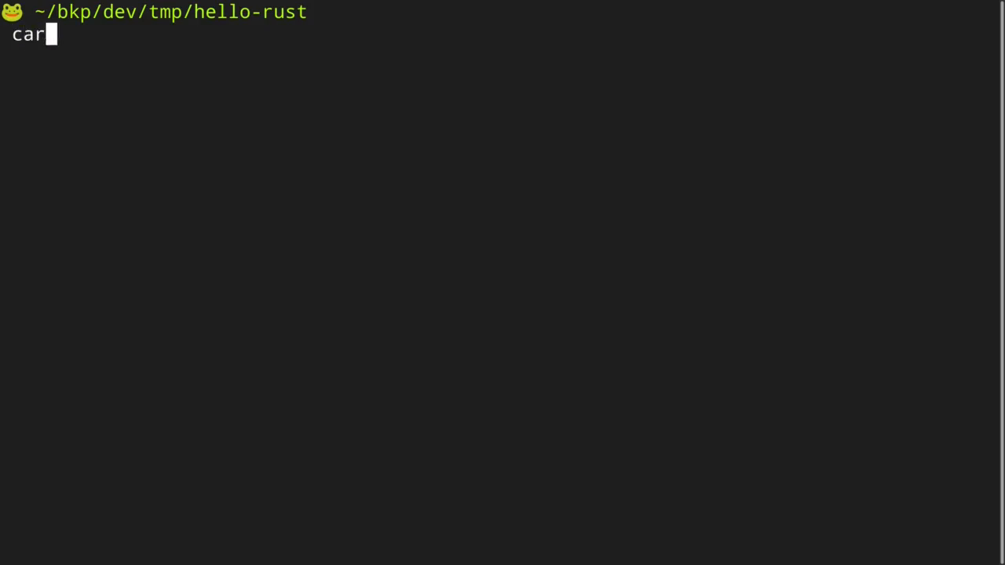
Run 'cargo run --bin struct_method' in the hello-rust terminal
type("go run --bin")
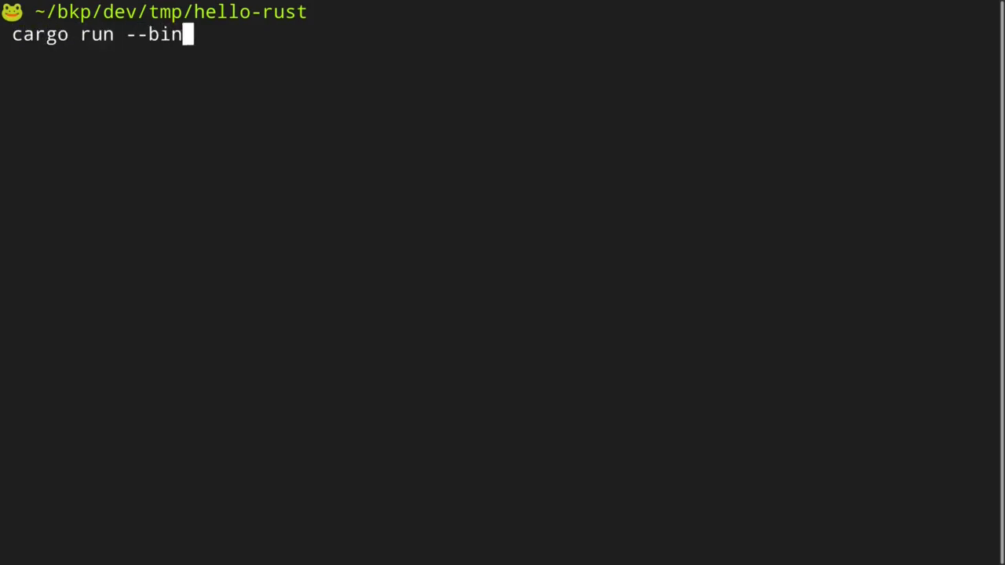
type("struct_met")
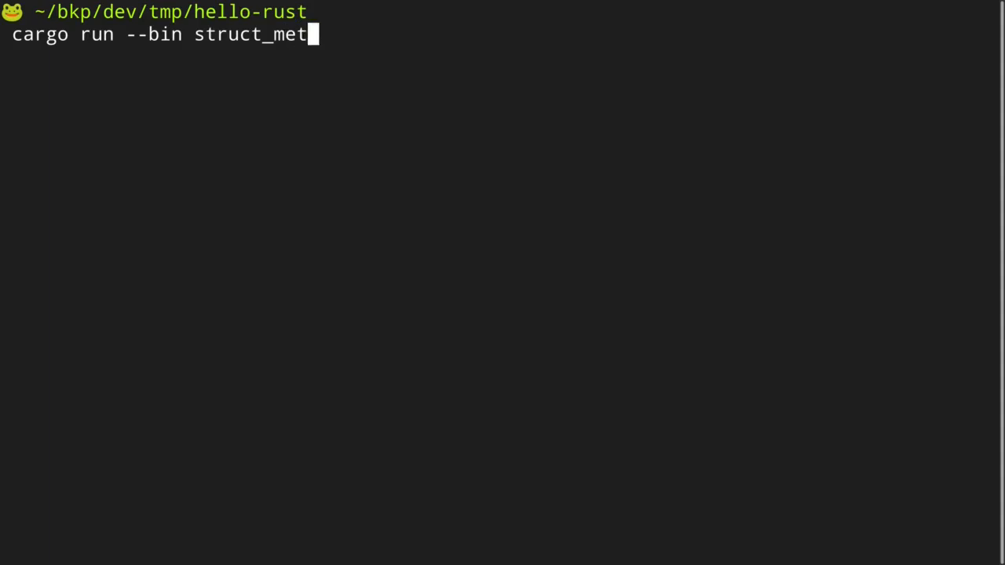
key("Return")
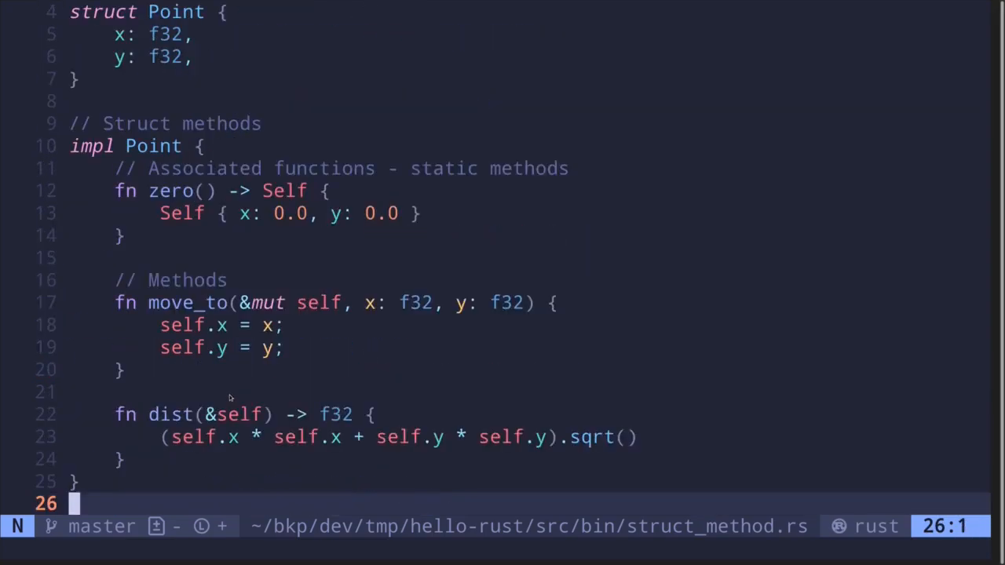
mouse_move(126, 292)
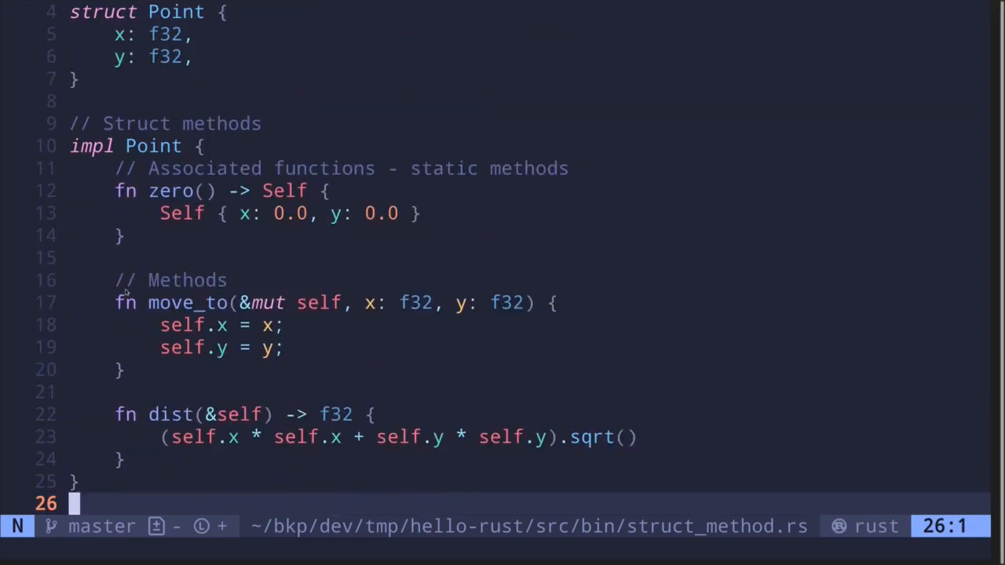
mouse_move(181, 263)
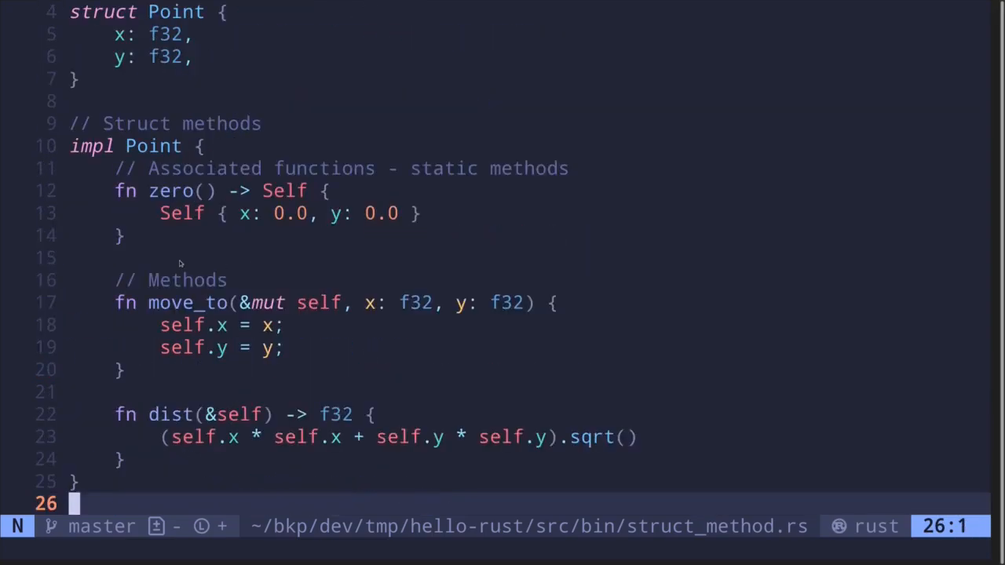